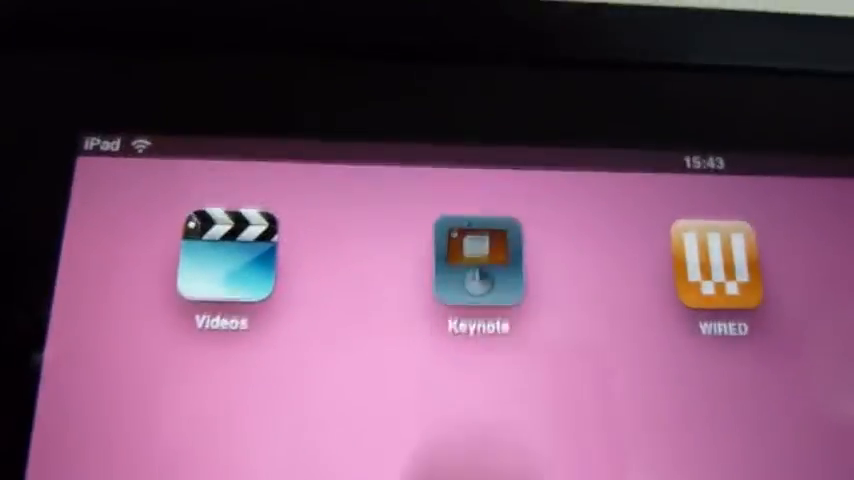
# Launch Keynote from the iPad home screen
pyautogui.click(477, 262)
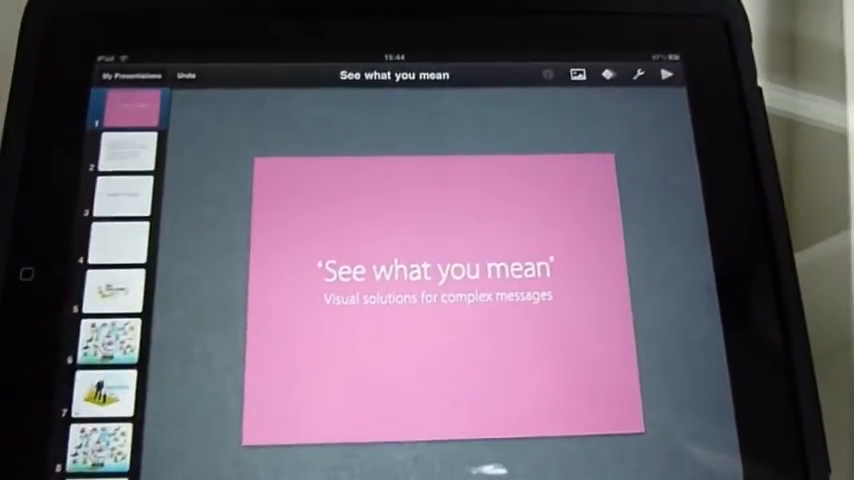
pyautogui.click(122, 75)
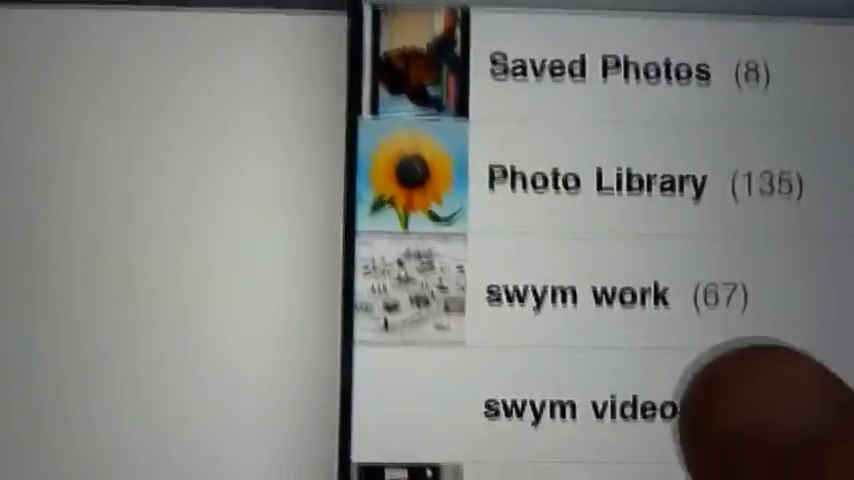
# Open the swym videos album in the Media picker's Photo Albums
pyautogui.click(580, 408)
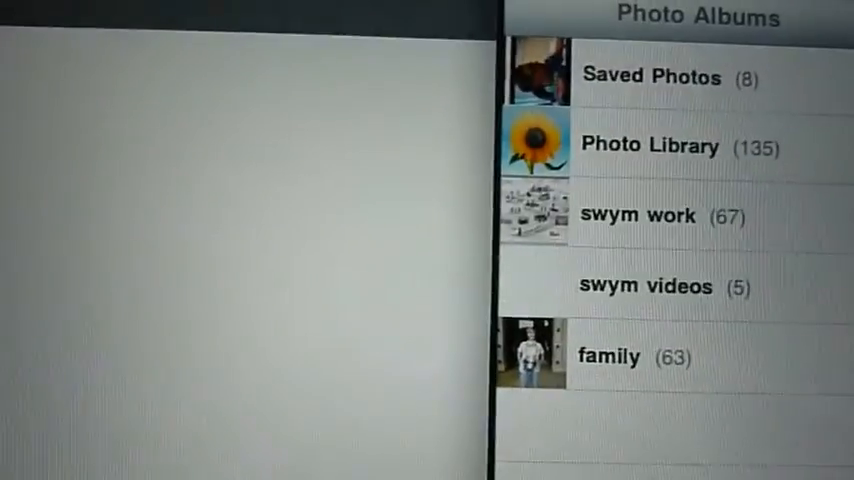
pyautogui.click(646, 286)
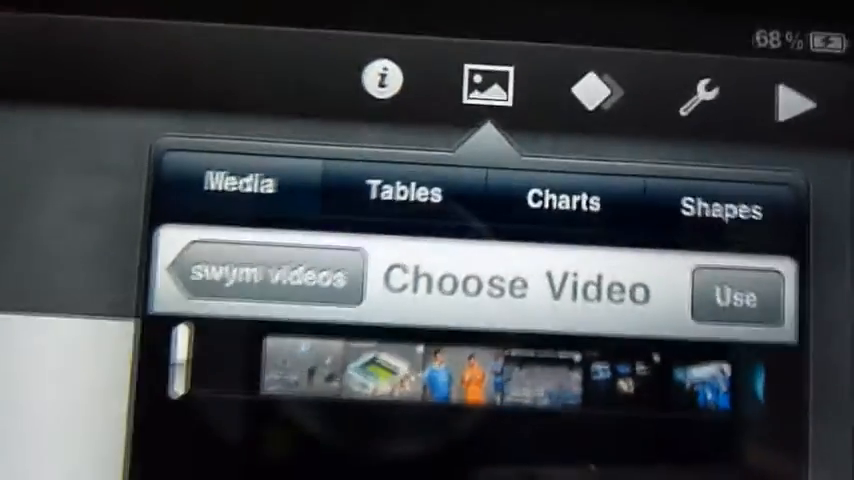
# Insert the Chelsea football video and drag its handles to enlarge it
pyautogui.click(735, 298)
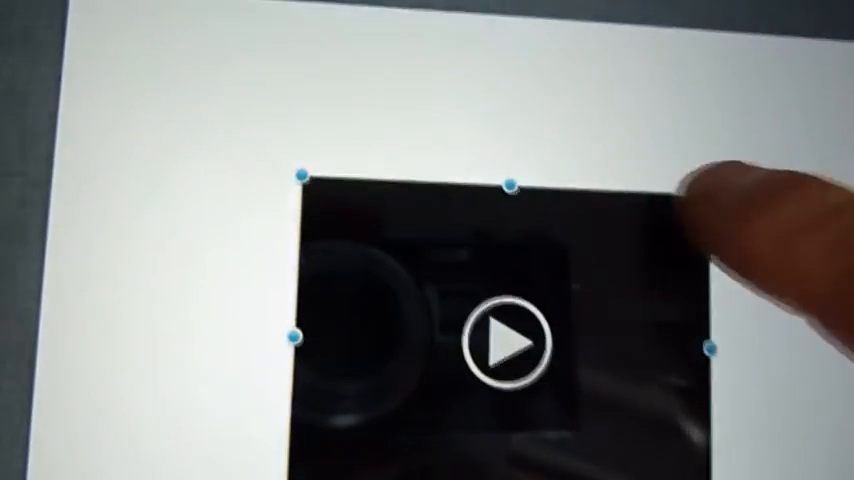
pyautogui.click(505, 343)
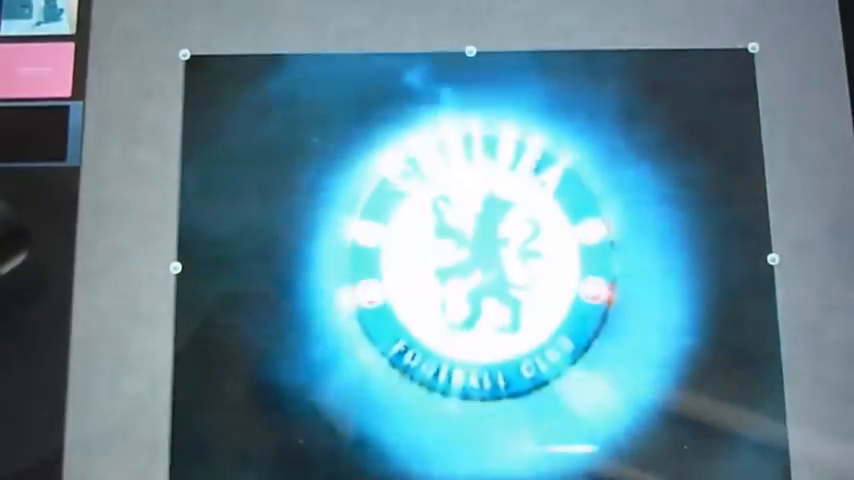